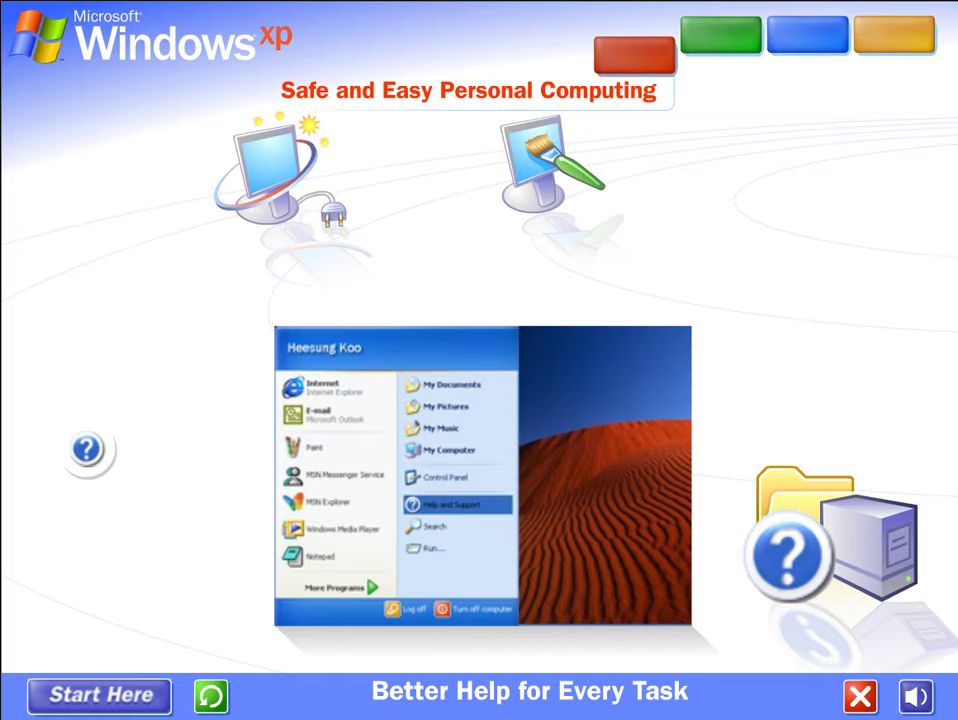
pyautogui.moveTo(647, 30)
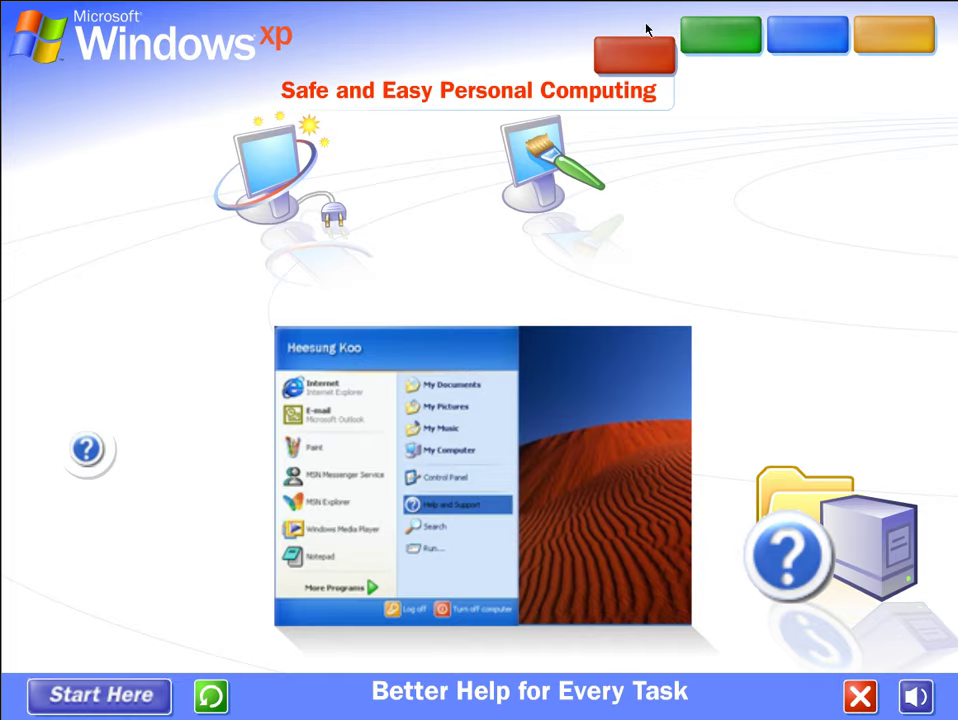
# Step: Switch the tour to the Unlock the World of Digital Media section
pyautogui.click(722, 37)
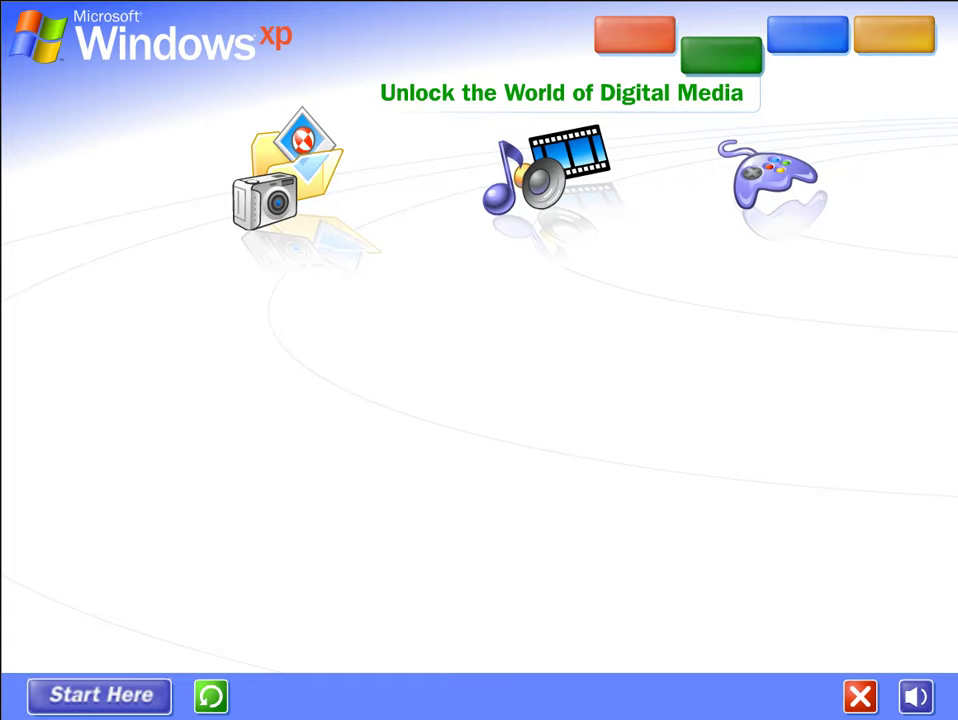
pyautogui.moveTo(290, 180)
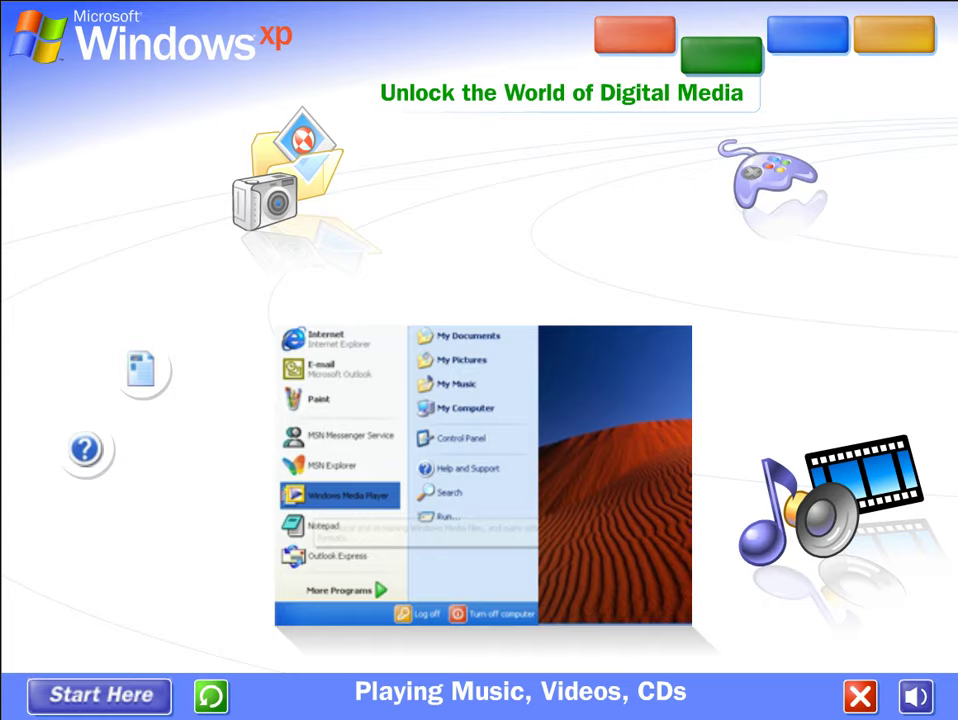
pyautogui.moveTo(755, 420)
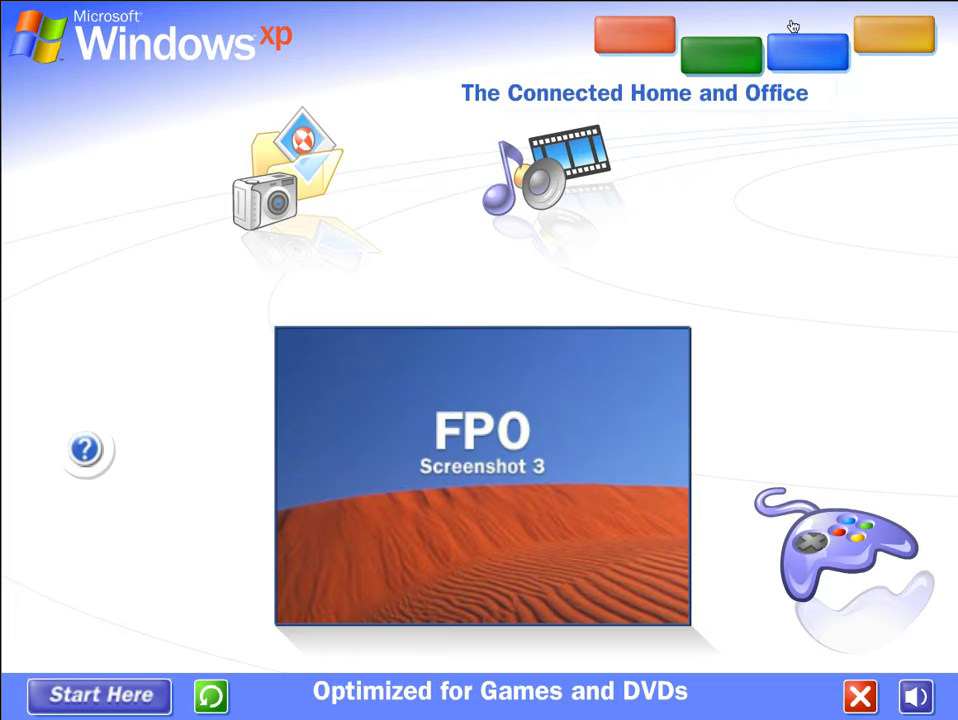
# Step: Start The Connected Home and Office section and play its Multiple Users topic toward Networks
pyautogui.click(809, 52)
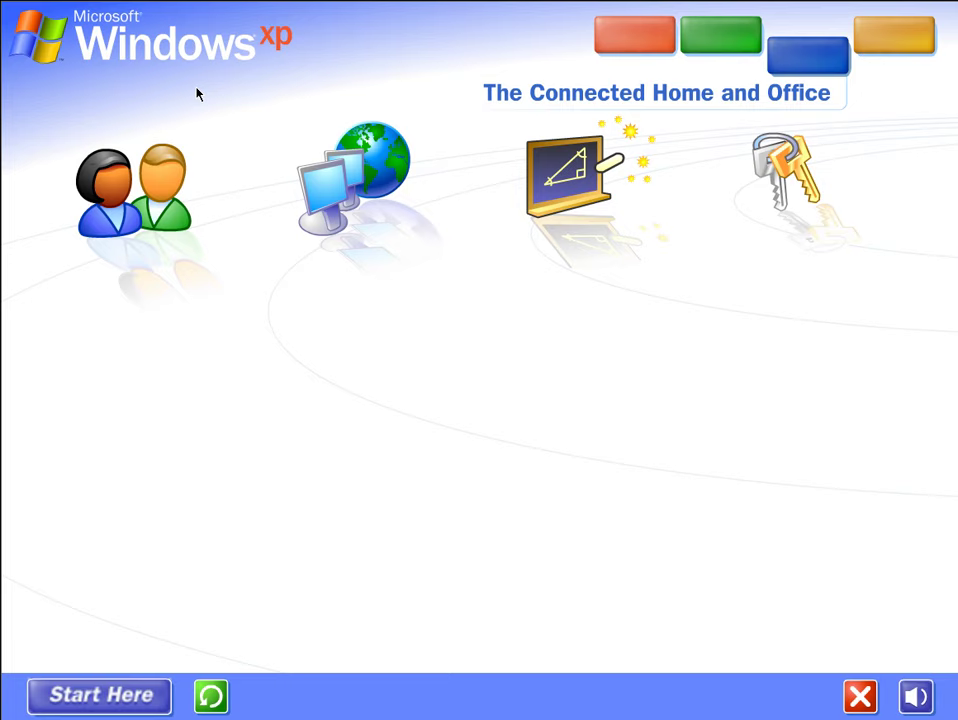
pyautogui.click(133, 190)
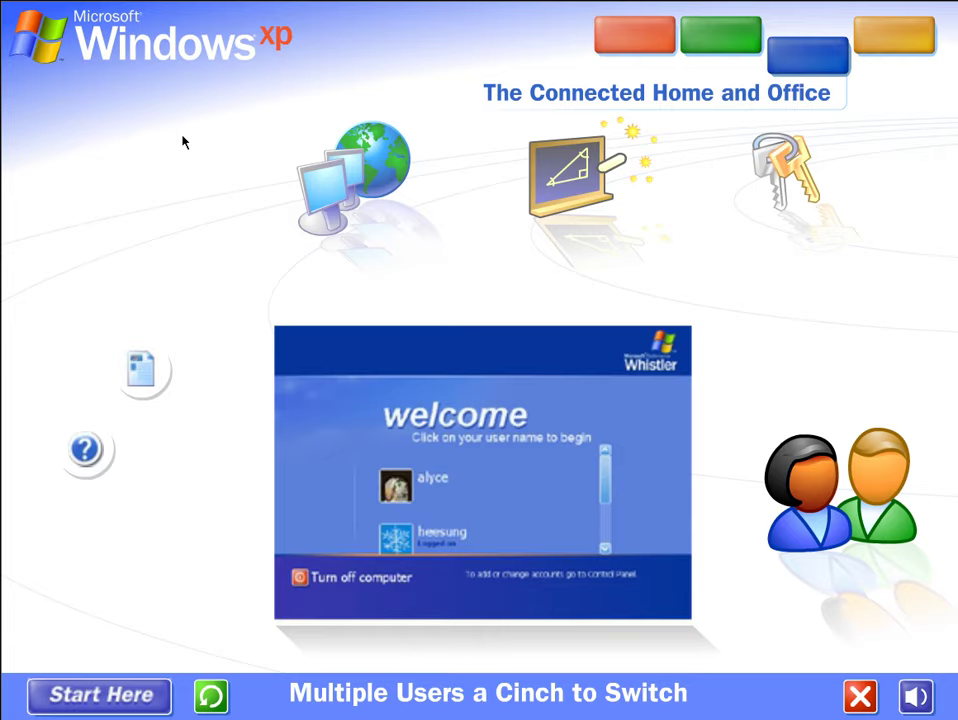
pyautogui.moveTo(396, 276)
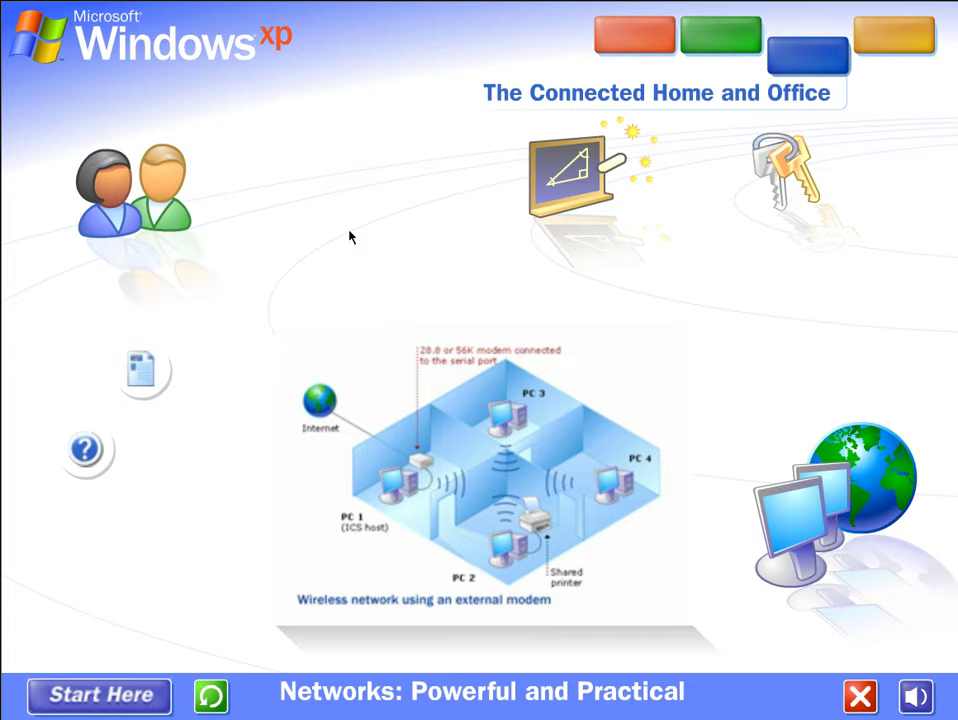
pyautogui.moveTo(418, 230)
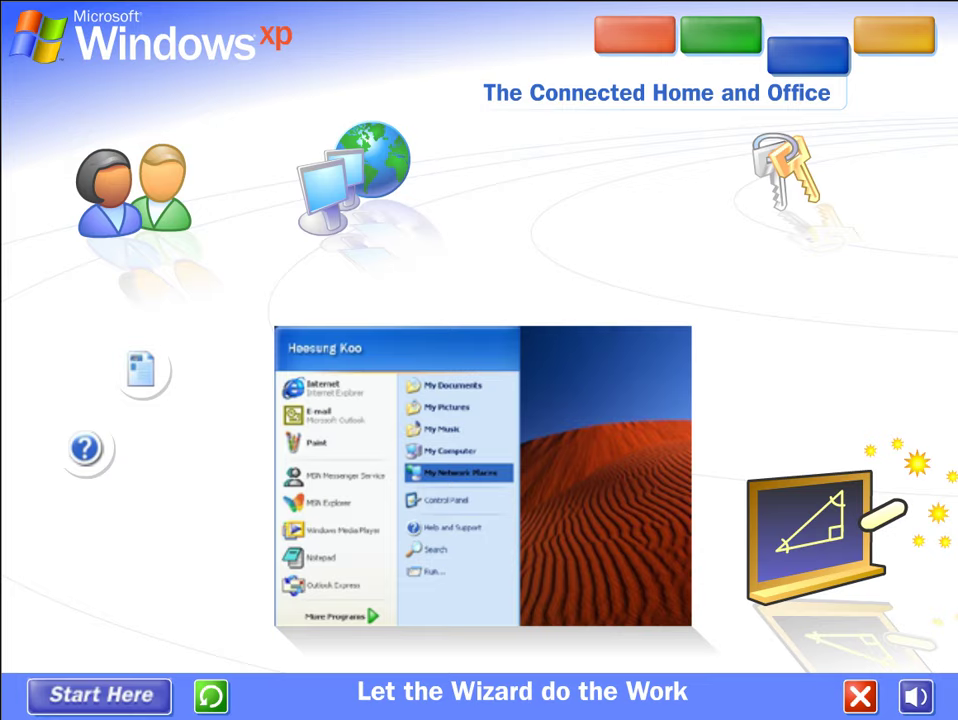
pyautogui.moveTo(565, 203)
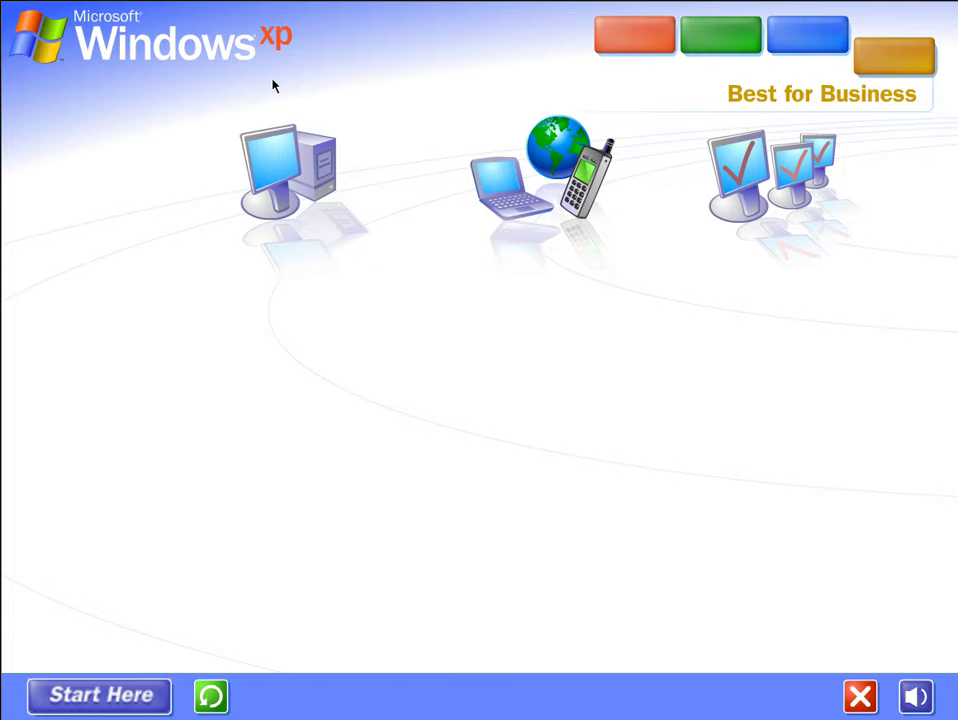
pyautogui.moveTo(343, 98)
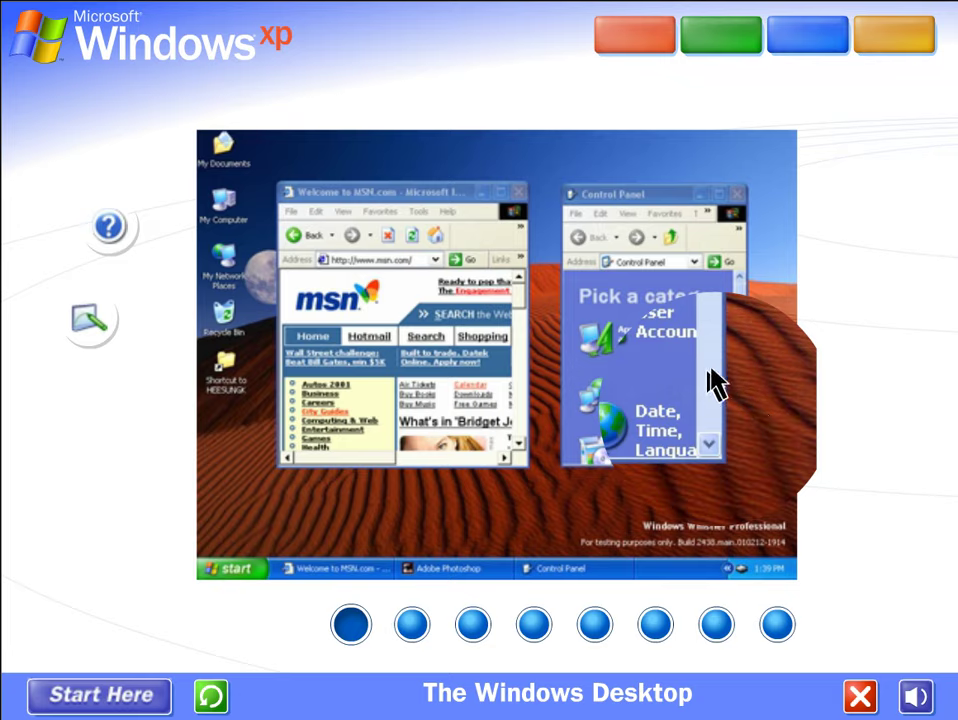
pyautogui.moveTo(770, 420)
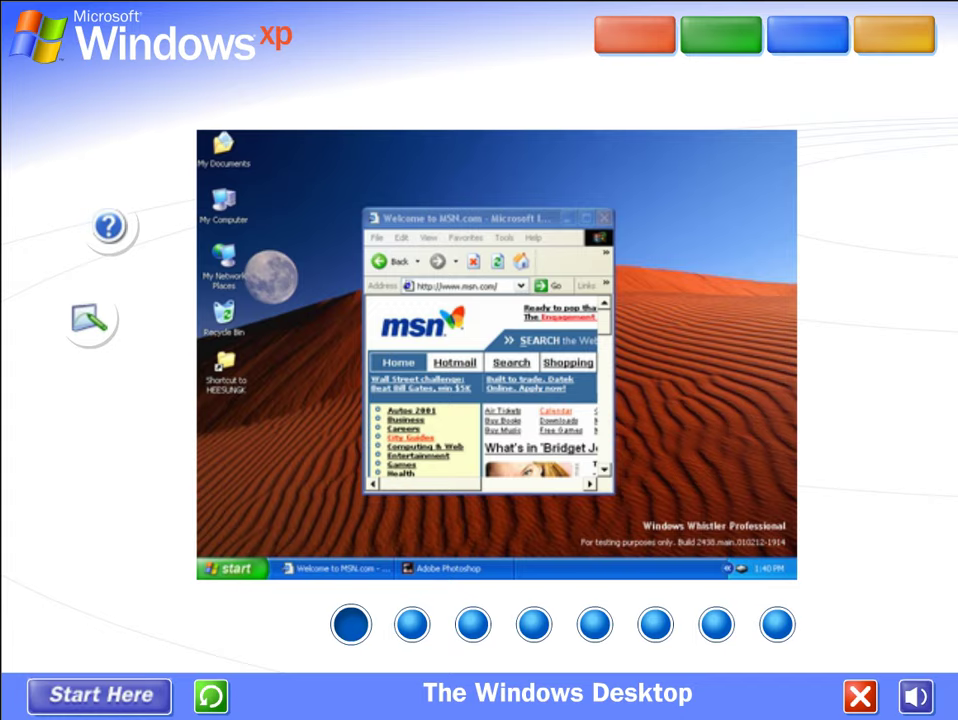
pyautogui.moveTo(409, 603)
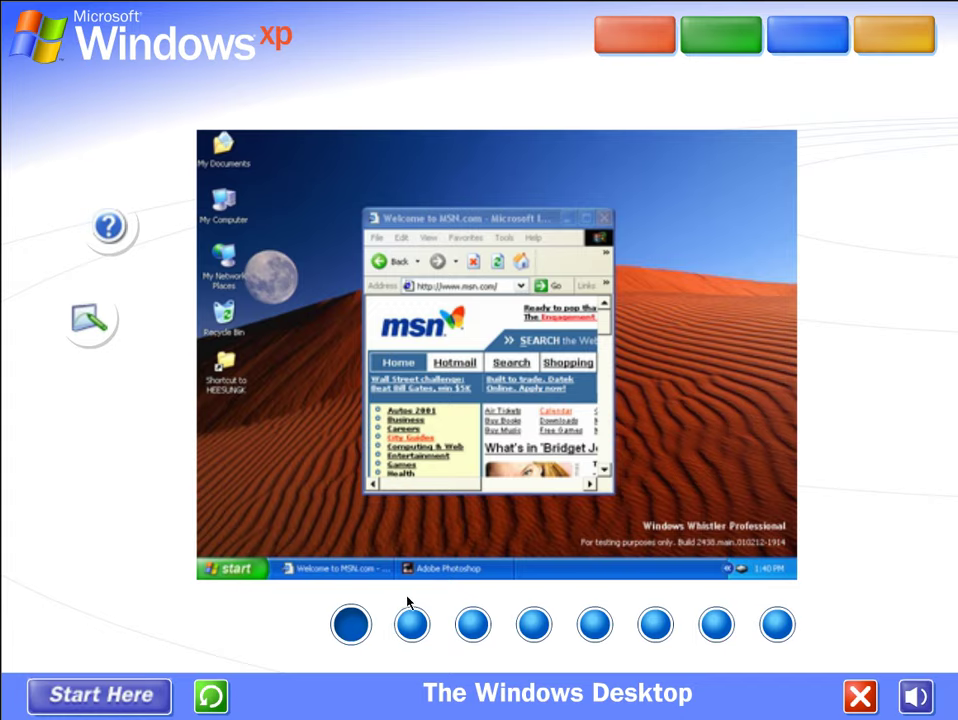
pyautogui.click(411, 624)
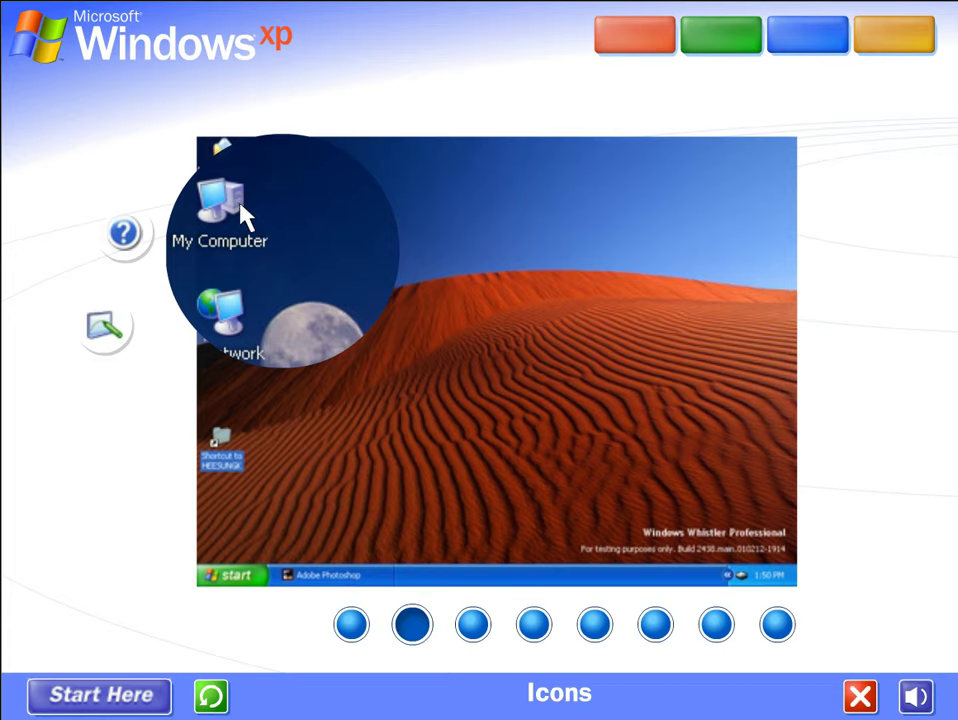
pyautogui.moveTo(305, 242)
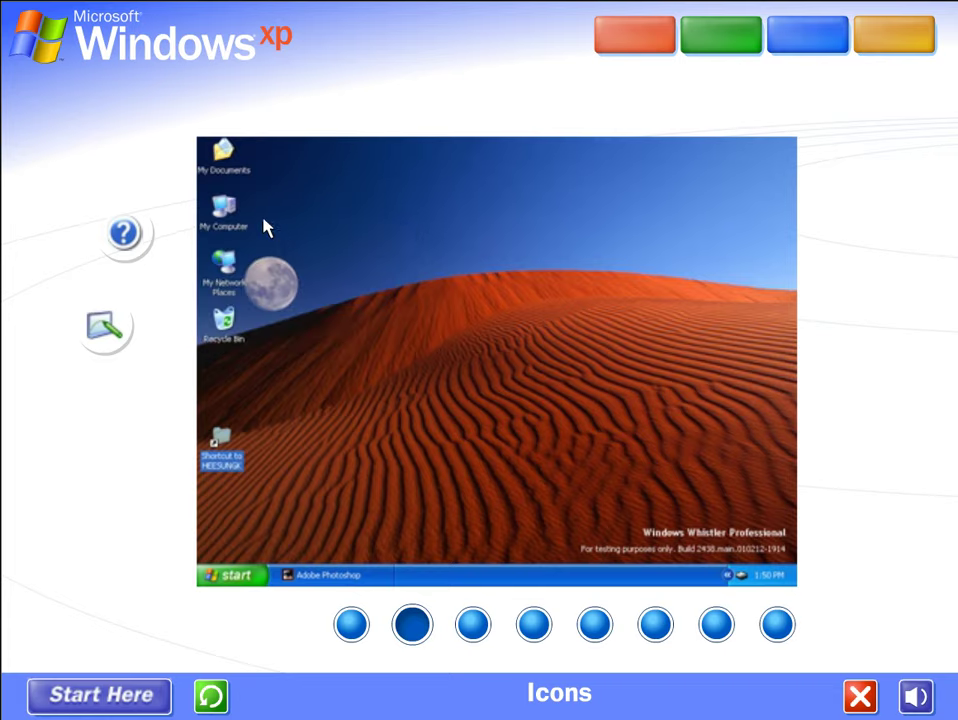
pyautogui.doubleClick(223, 210)
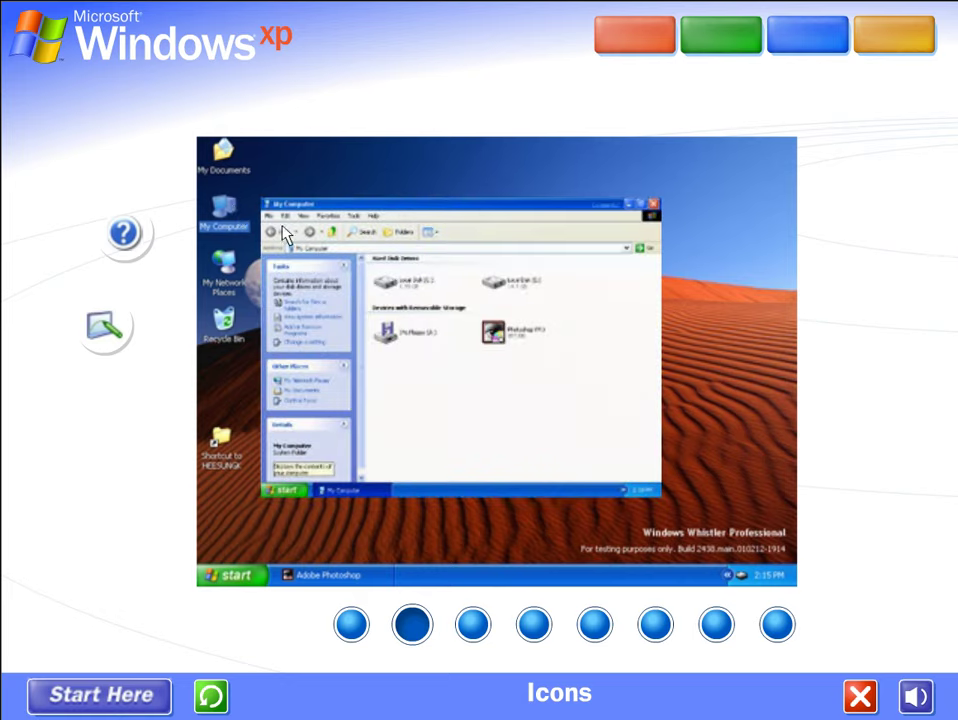
pyautogui.click(653, 204)
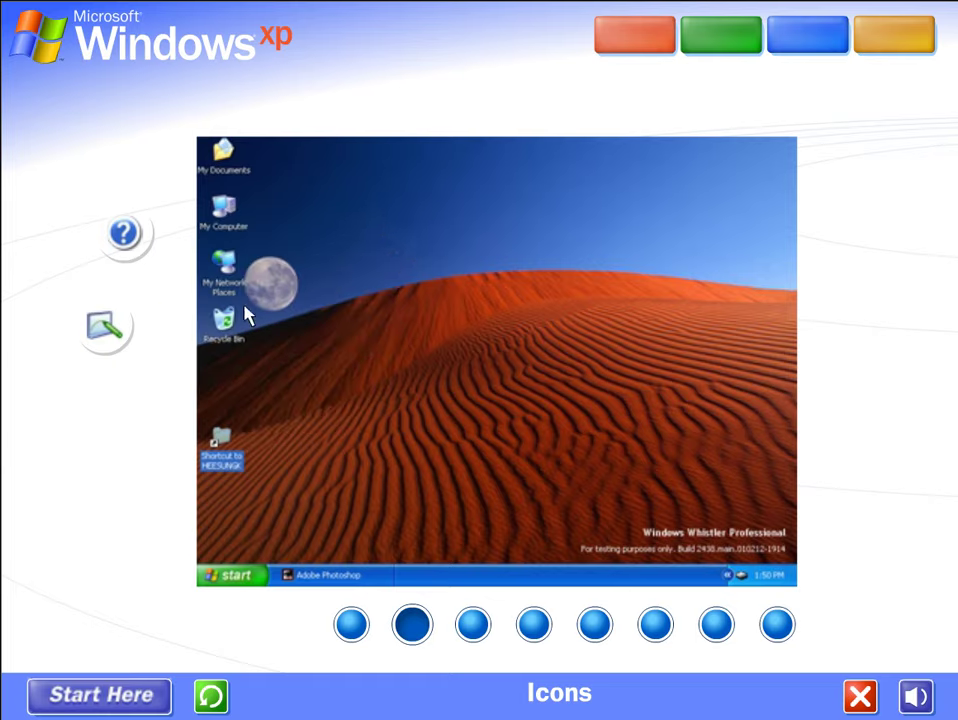
pyautogui.doubleClick(223, 320)
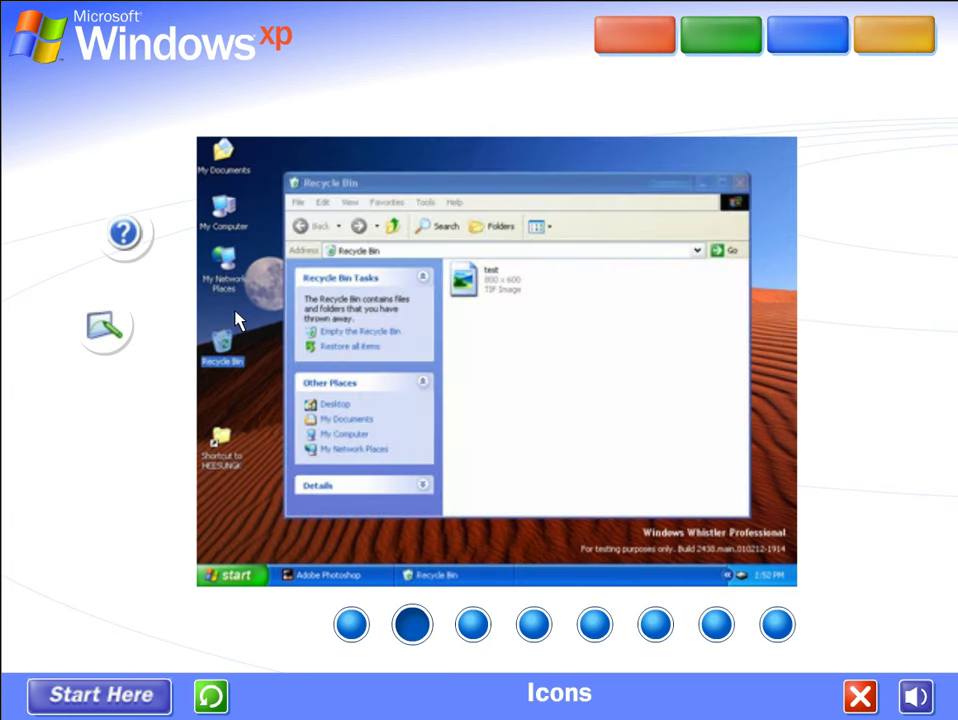
pyautogui.rightClick(463, 278)
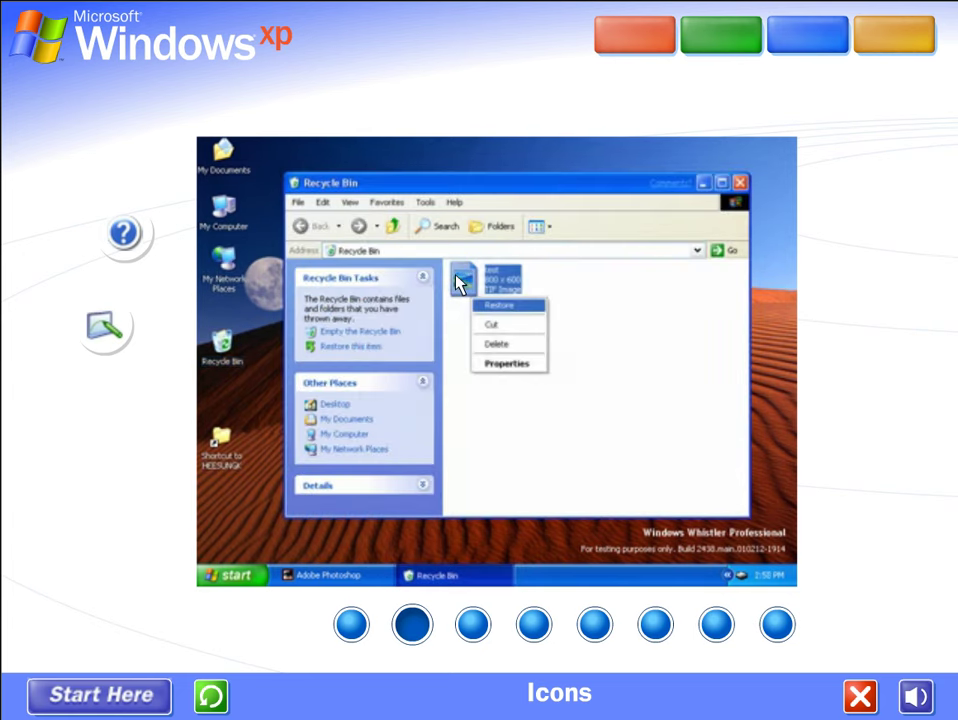
pyautogui.moveTo(708, 223)
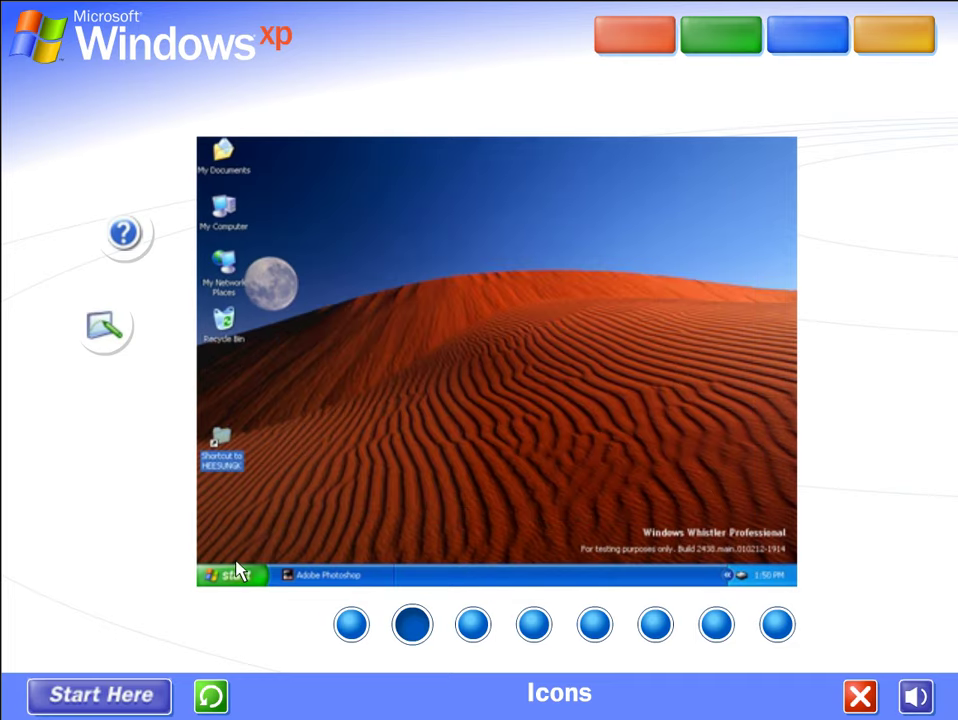
# Step: Create a Microsoft Word desktop shortcut from More Programs and open a blank document from it
pyautogui.click(228, 575)
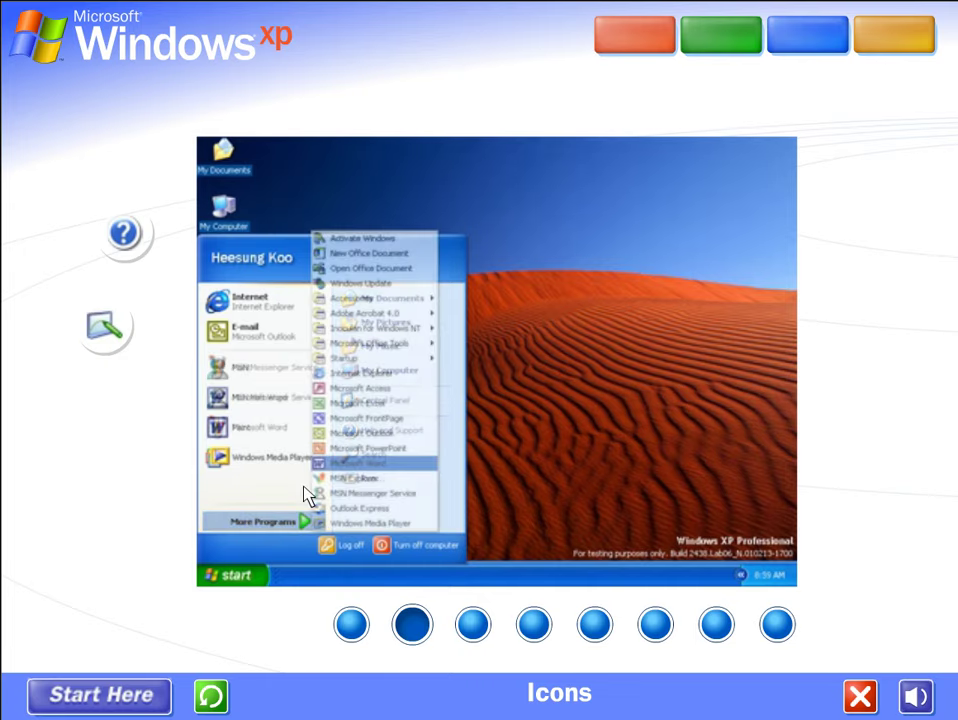
pyautogui.rightClick(355, 463)
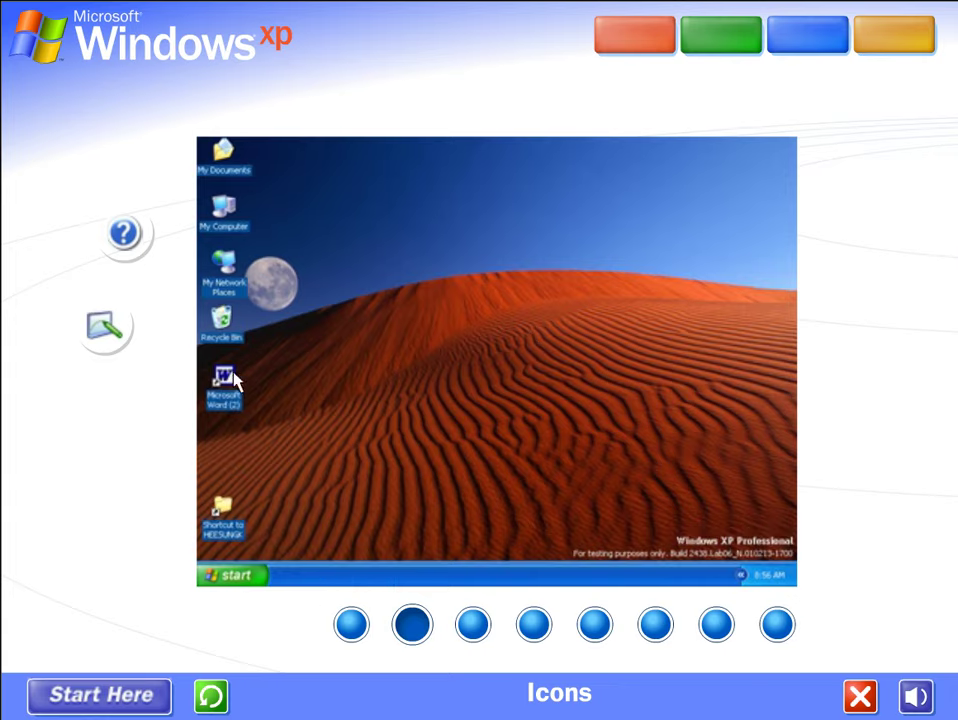
pyautogui.rightClick(222, 383)
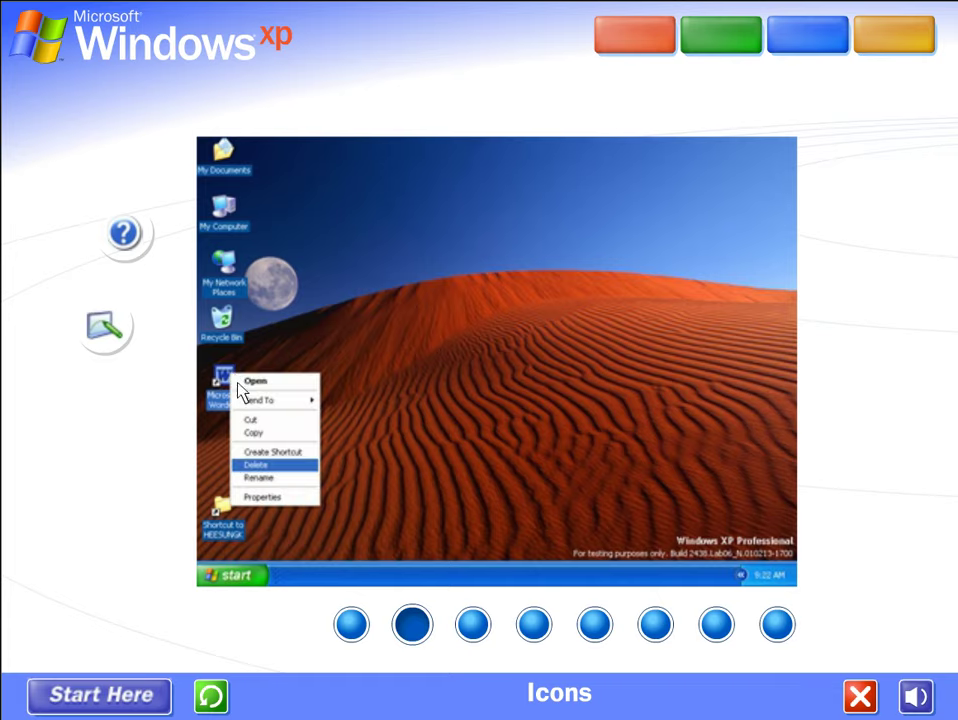
pyautogui.click(232, 575)
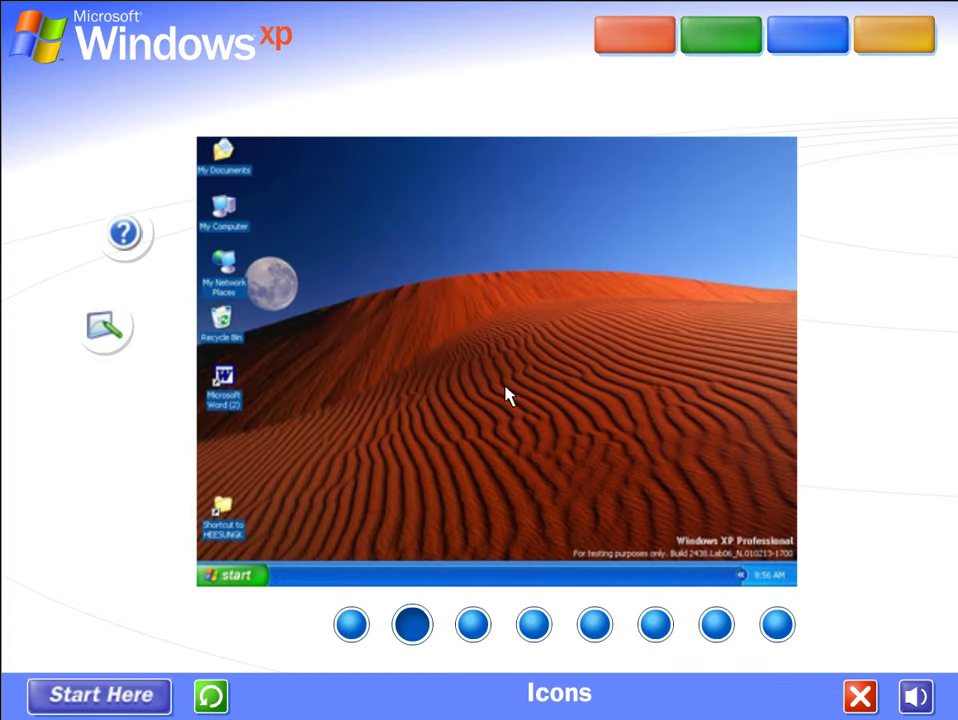
pyautogui.doubleClick(222, 385)
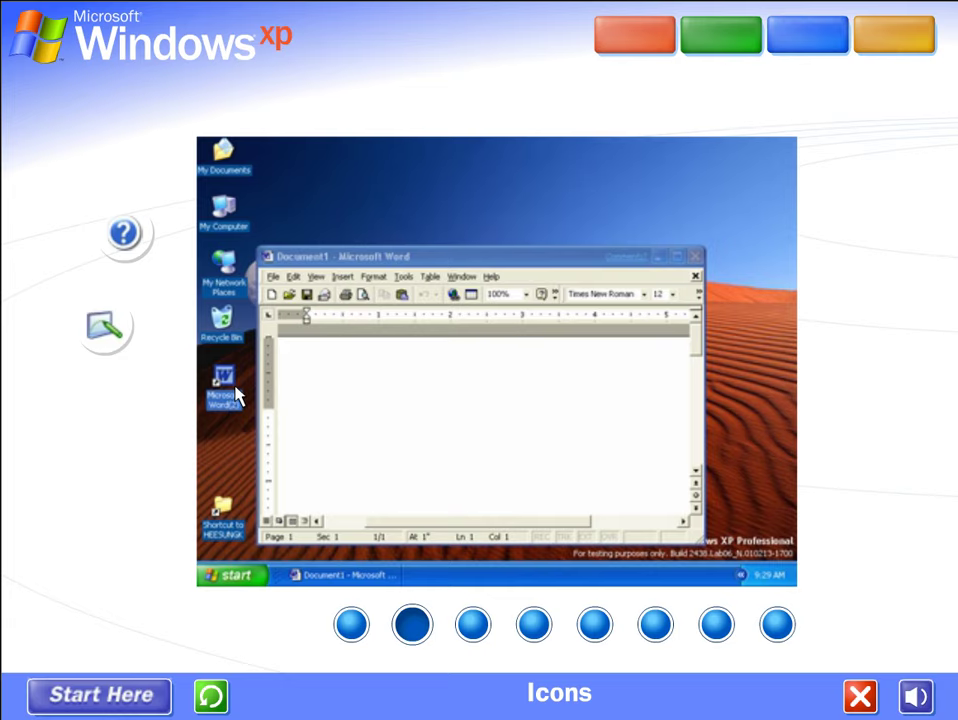
pyautogui.click(472, 624)
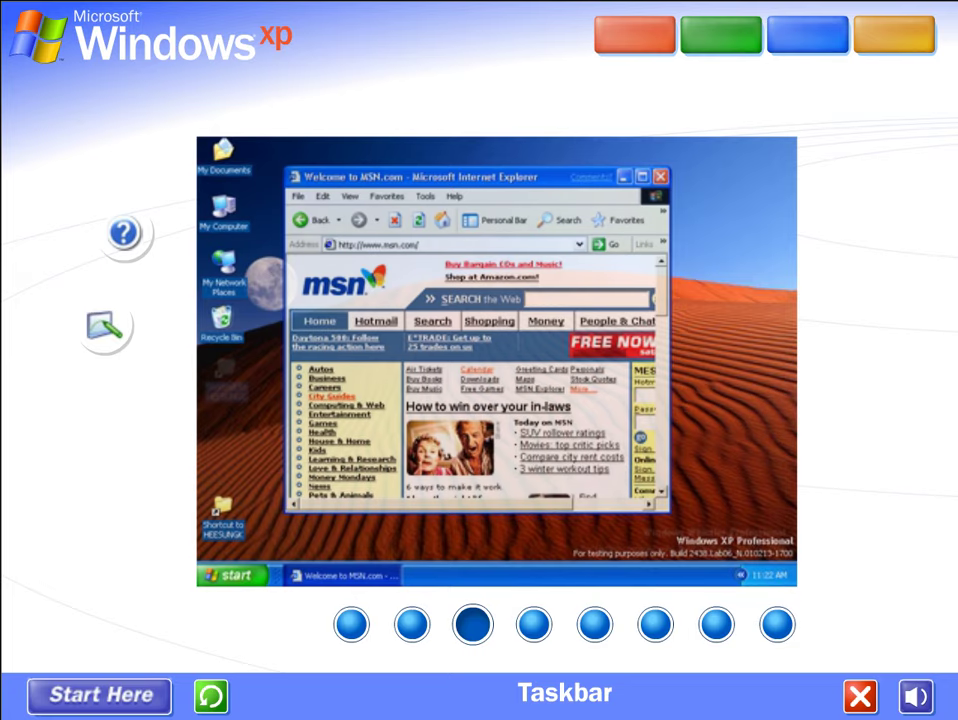
# Step: Bring up the demo taskbar's shortcut menu and choose Customize Notifications
pyautogui.click(660, 176)
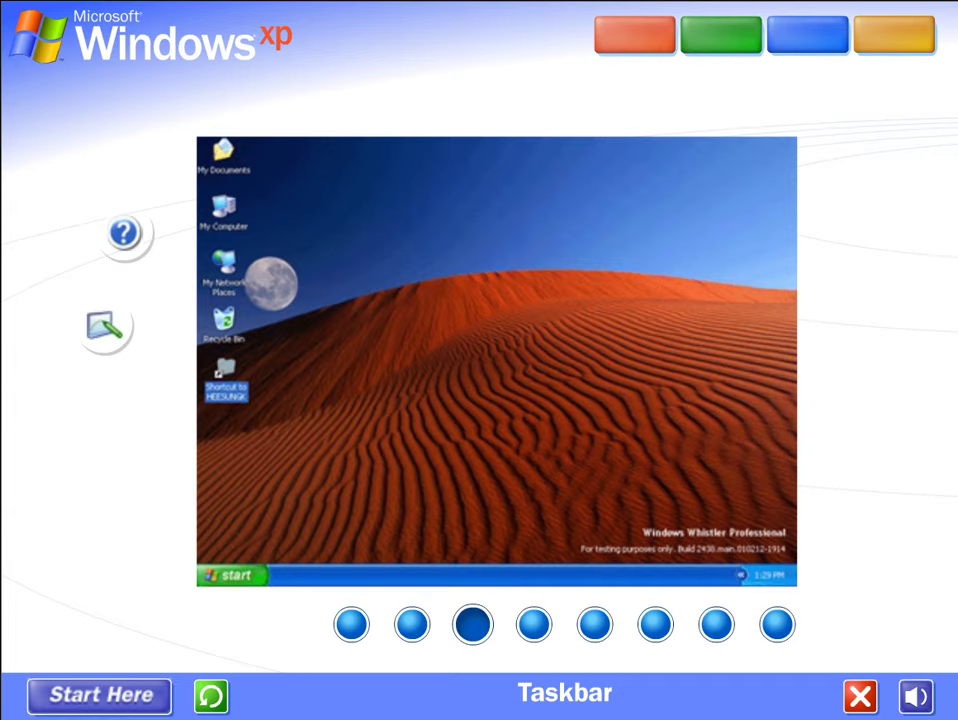
pyautogui.rightClick(735, 565)
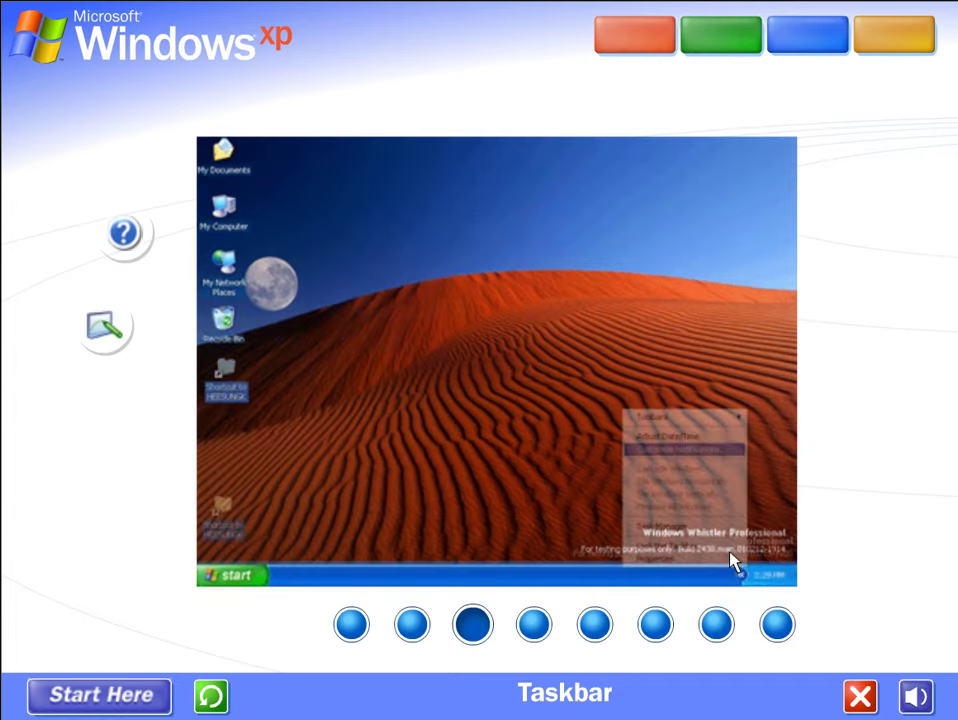
pyautogui.moveTo(683, 449)
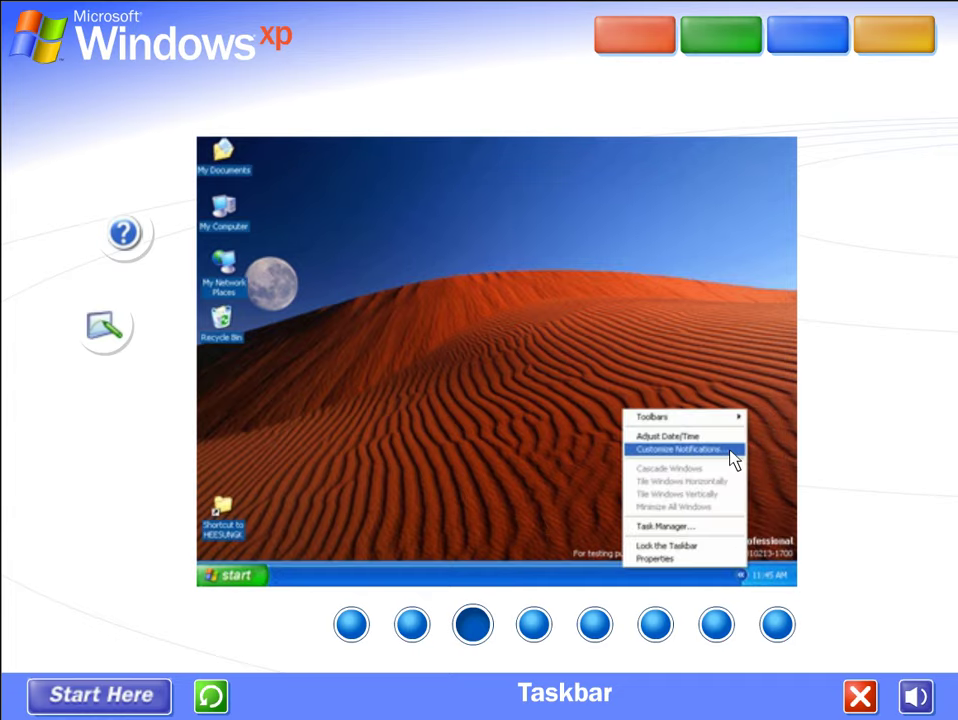
pyautogui.click(683, 449)
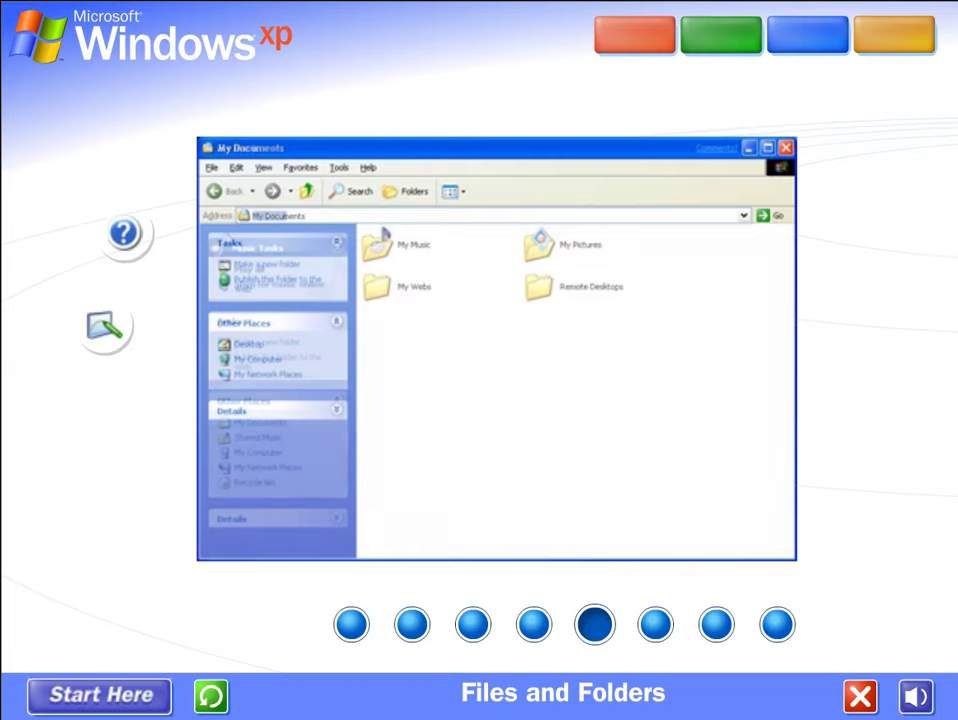
# Step: Open My Pictures, then Explore a folder to show the Folders tree pane
pyautogui.doubleClick(377, 247)
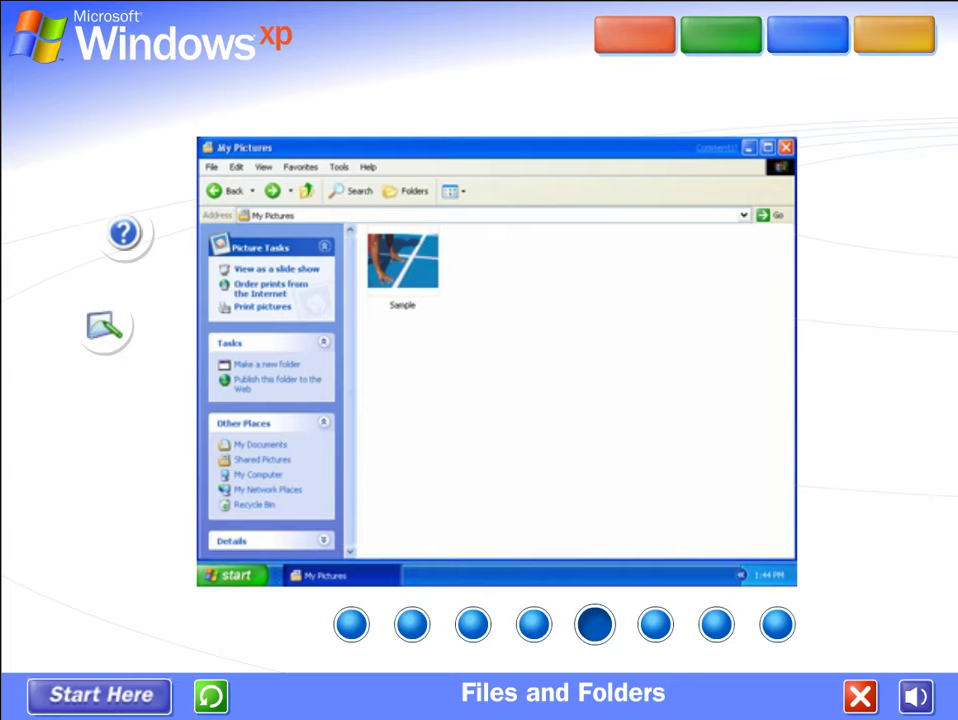
pyautogui.rightClick(375, 232)
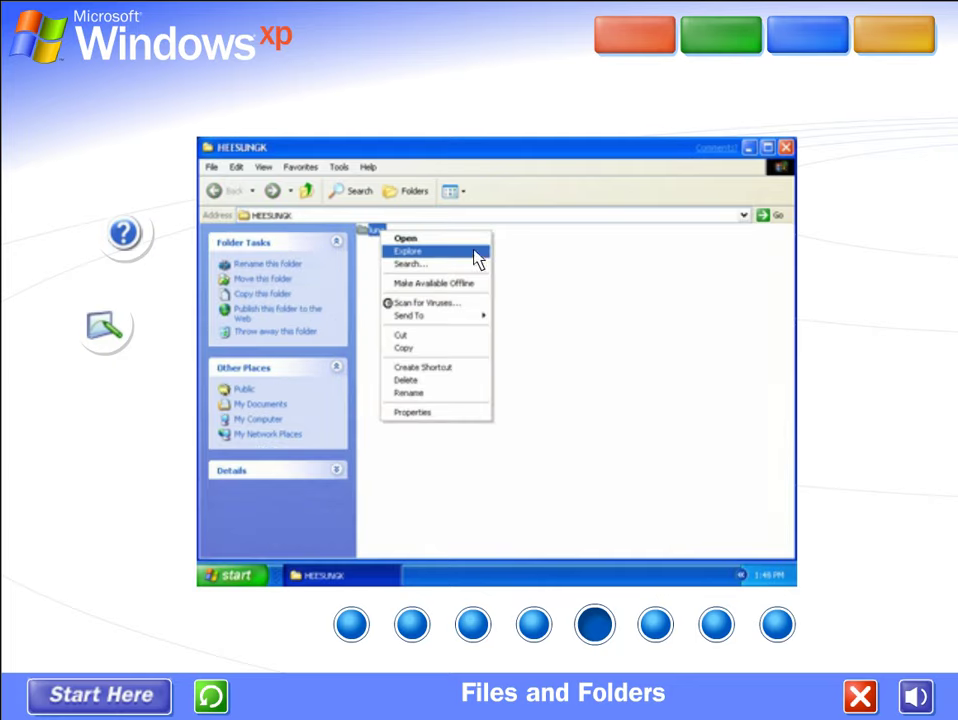
pyautogui.click(408, 251)
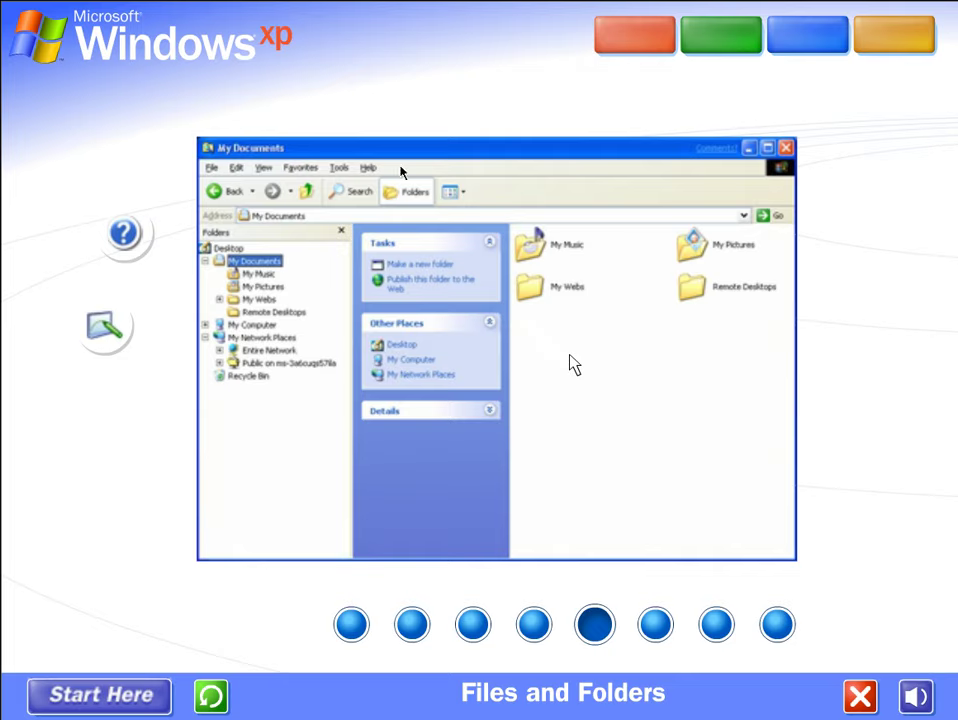
pyautogui.click(655, 624)
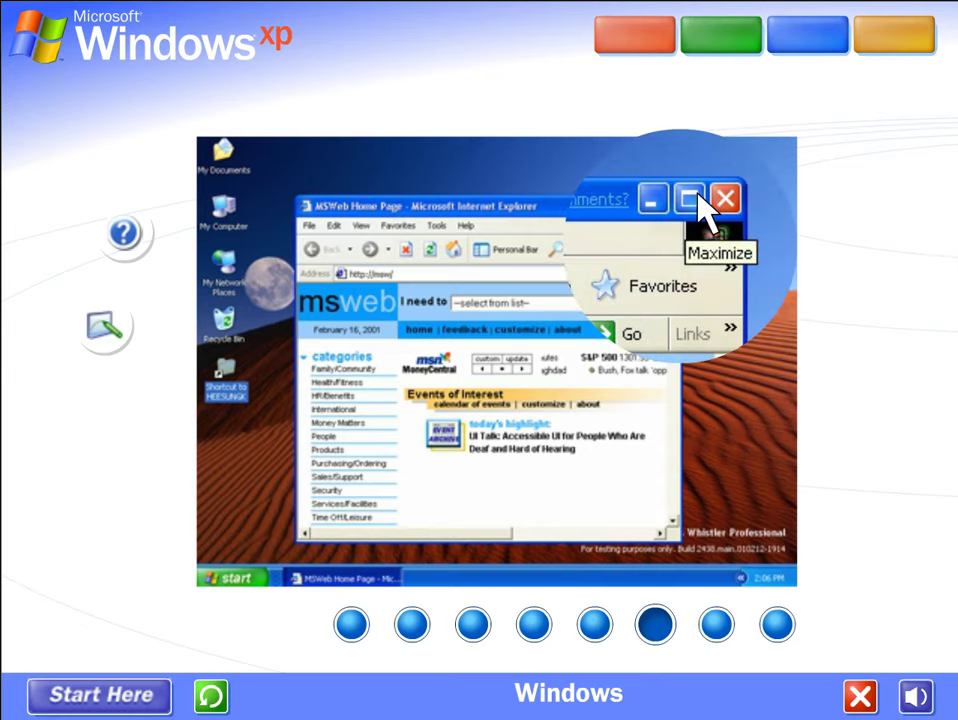
# Step: Maximize the Internet Explorer window, then jump to the Control Panel slide
pyautogui.click(692, 198)
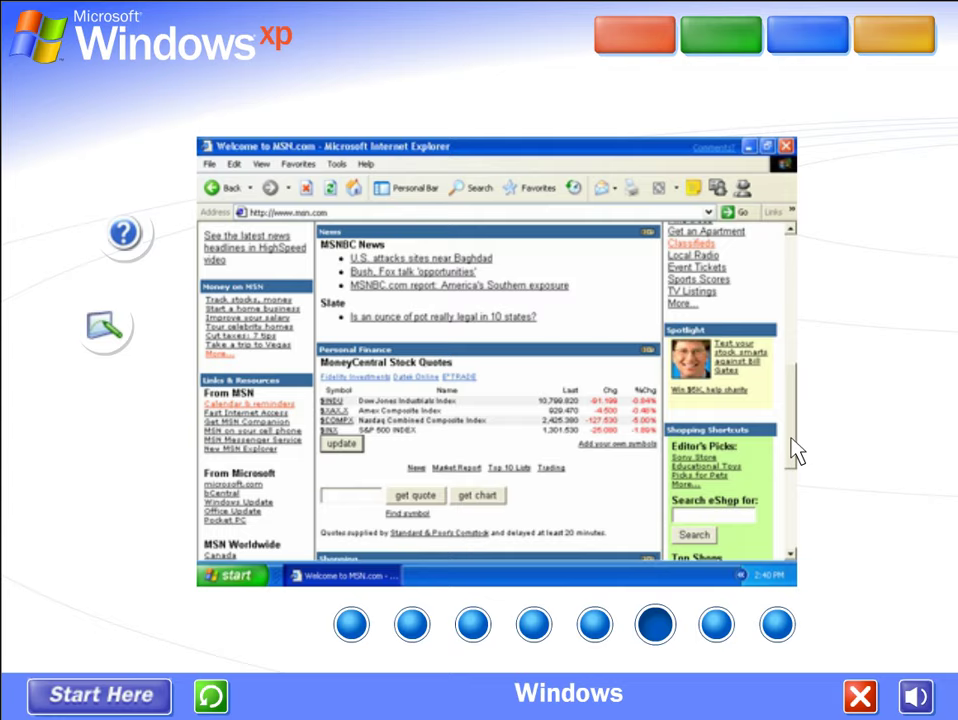
pyautogui.click(717, 624)
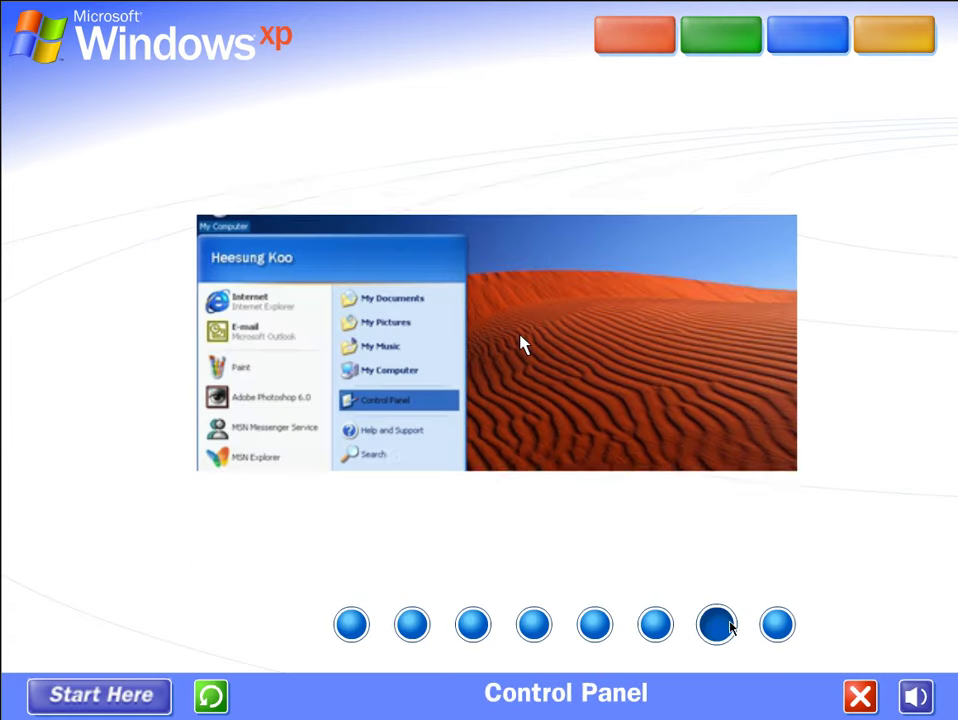
# Step: Open Appearance and Themes to change the theme, then show the Start menu's log off options
pyautogui.click(384, 400)
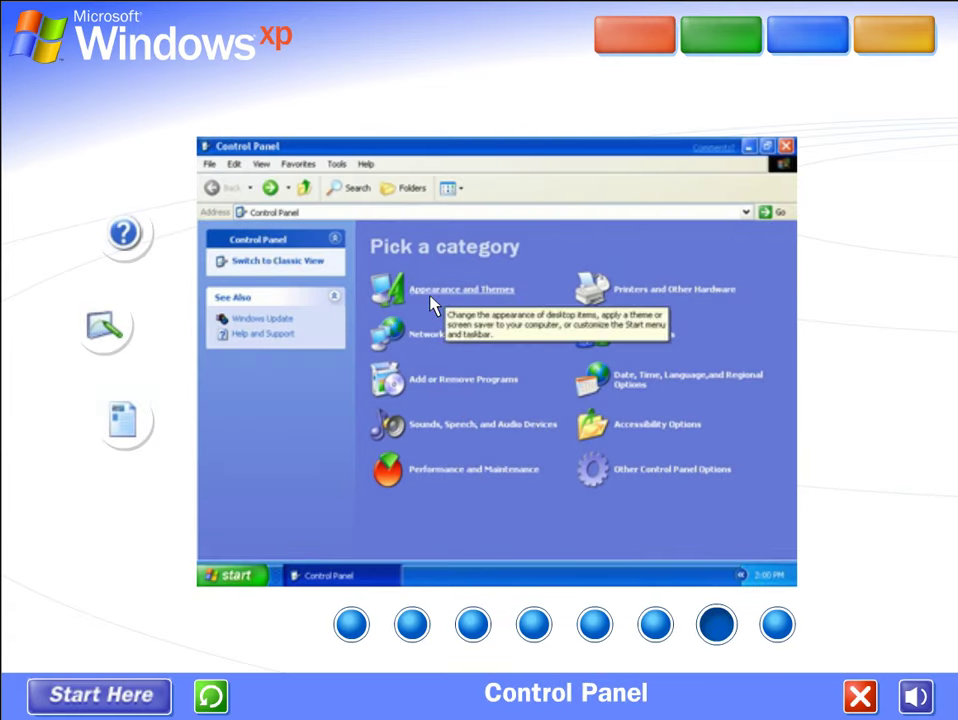
pyautogui.click(461, 289)
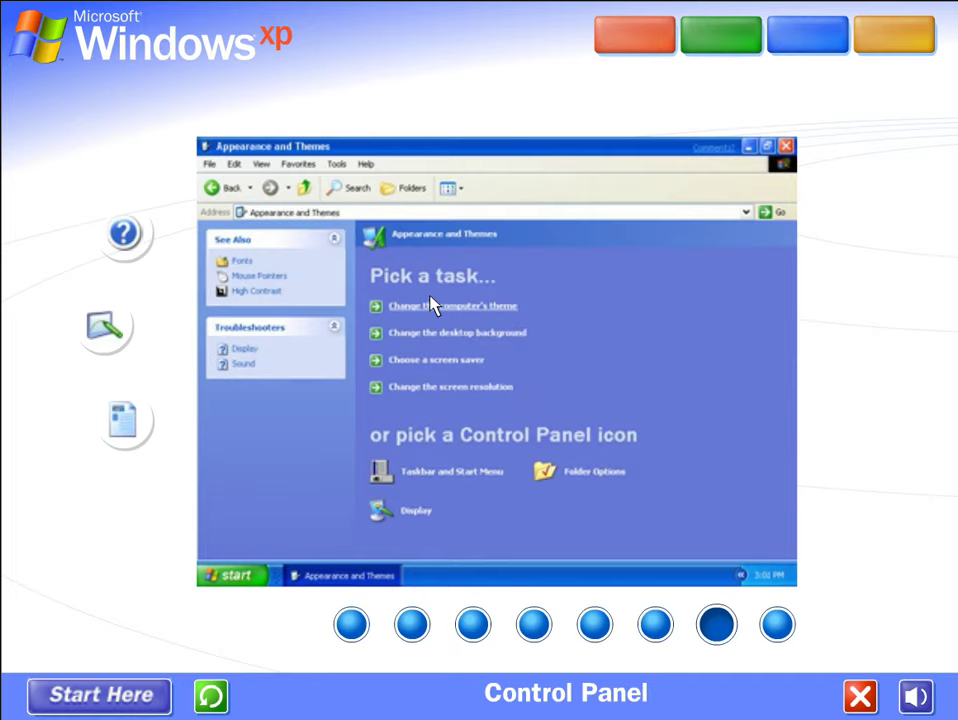
pyautogui.click(451, 306)
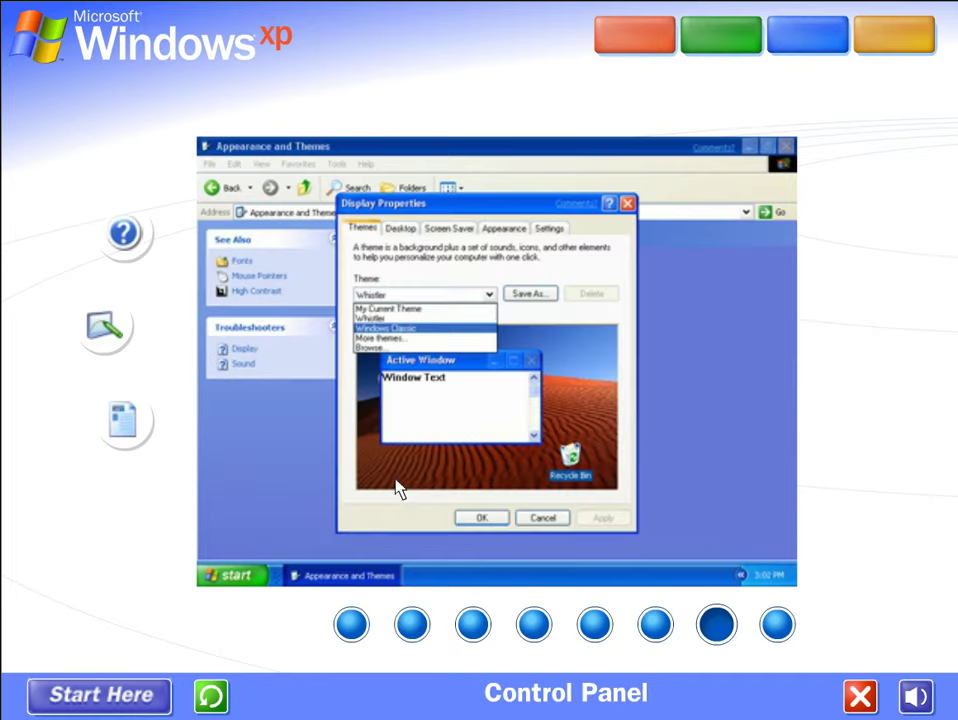
pyautogui.moveTo(460, 387)
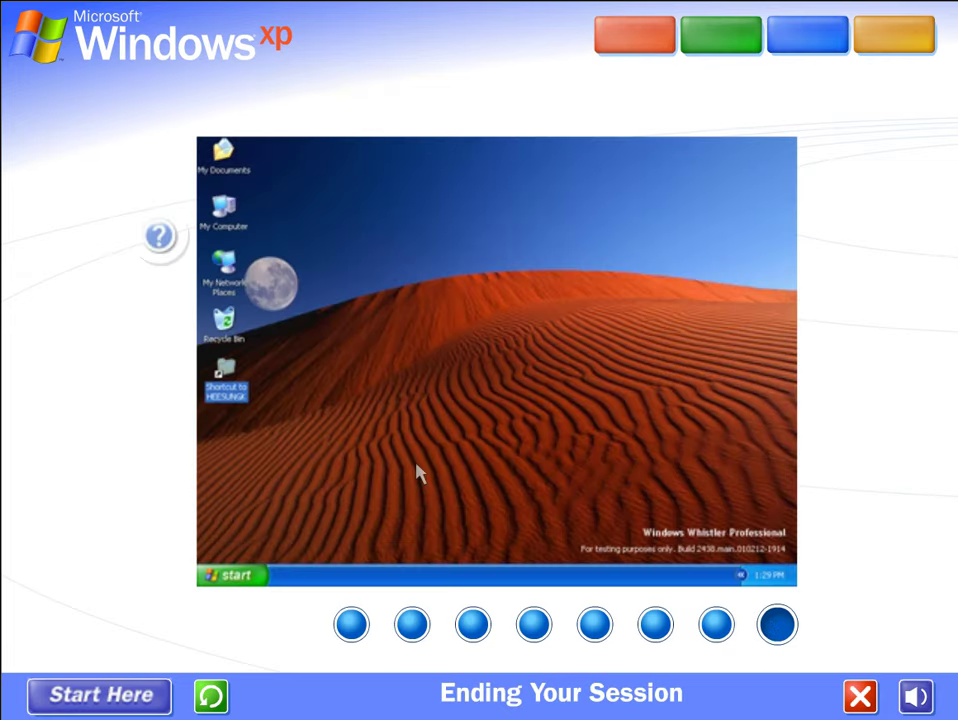
pyautogui.click(232, 575)
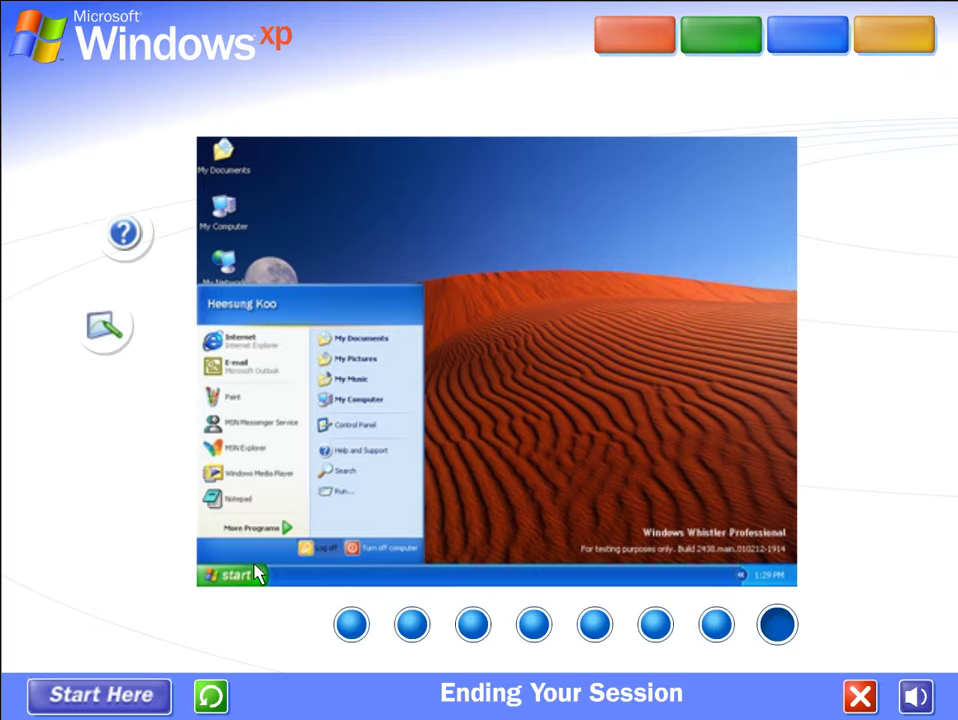